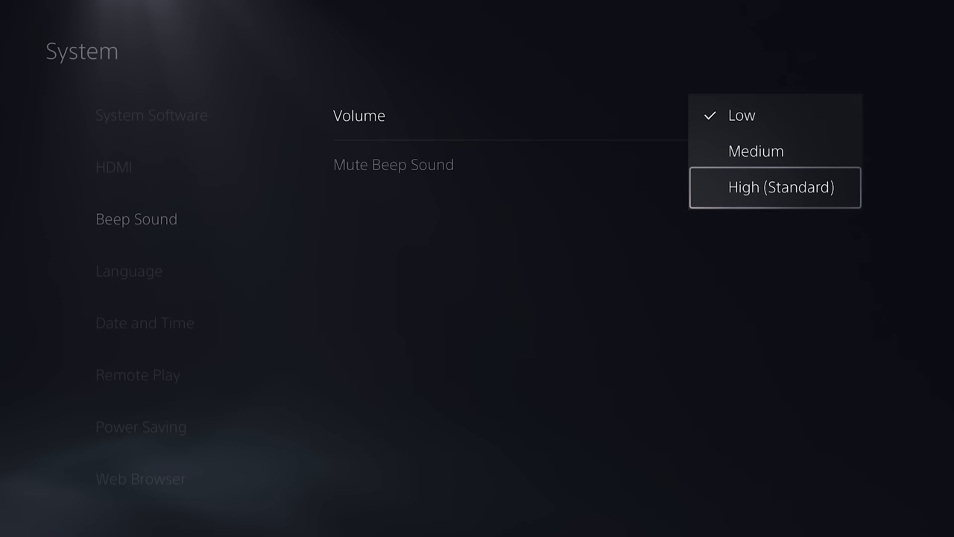
# Keep the beep sound Volume at Low and return to the Beep Sound options page
pyautogui.click(741, 115)
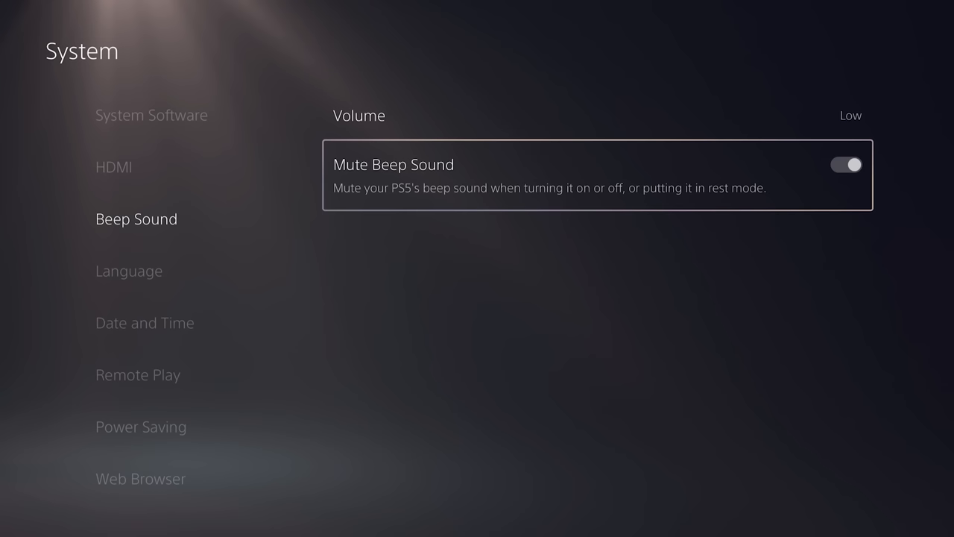